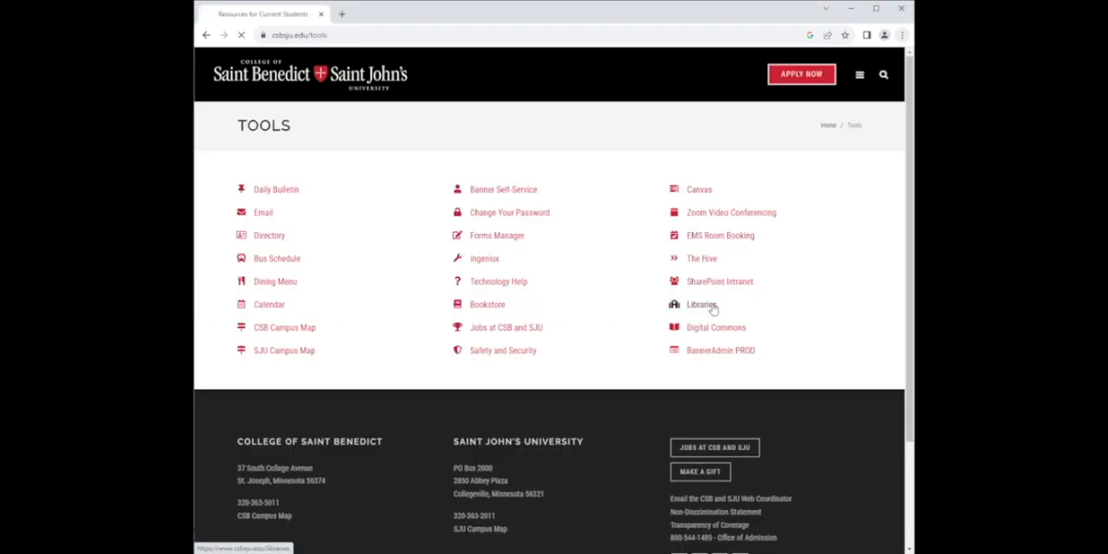
# Go from the Tools page to the CSB/SJU Libraries page.
pyautogui.click(698, 304)
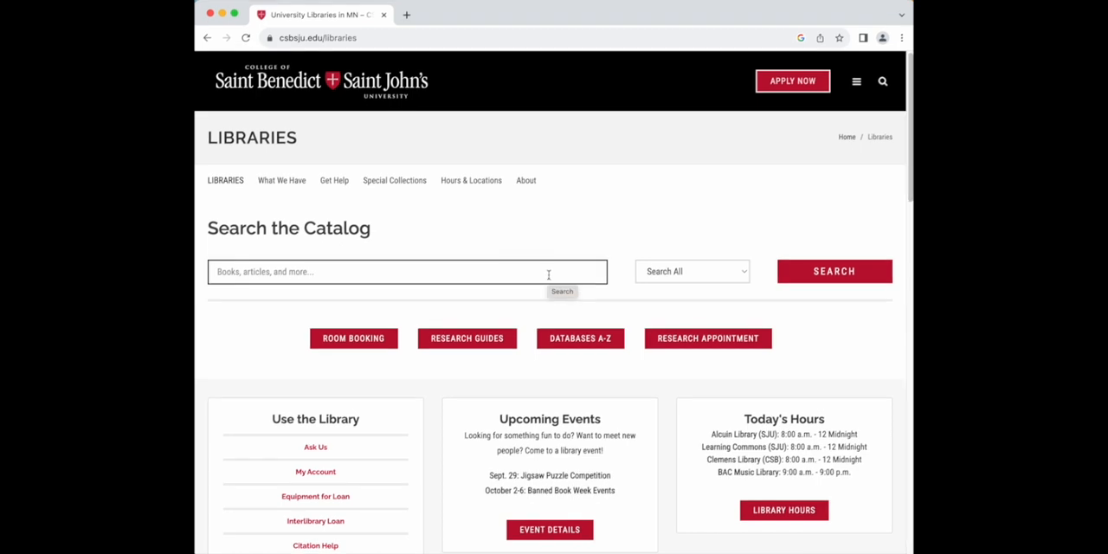
pyautogui.moveTo(748, 276)
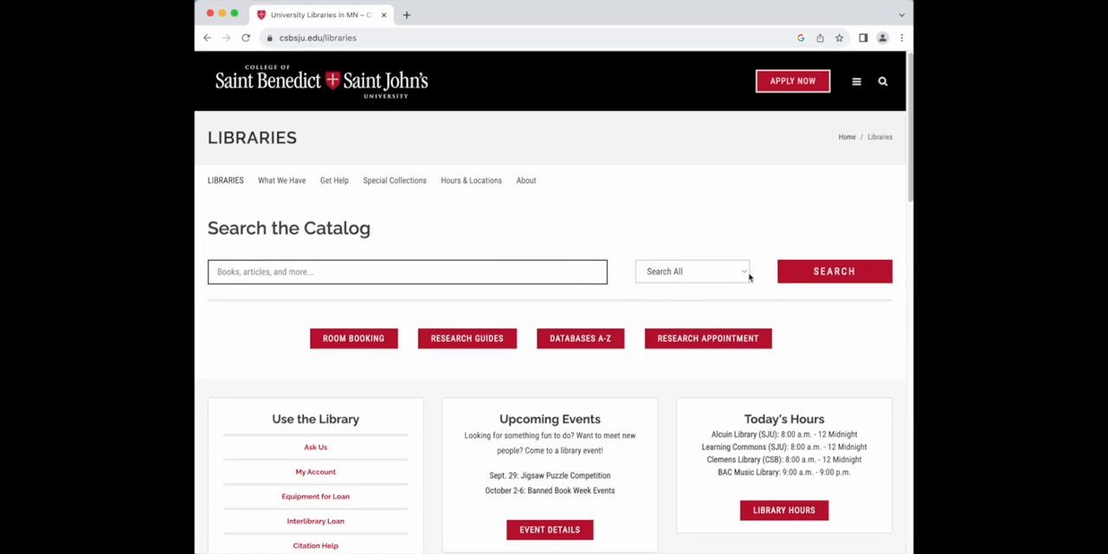
# Run a Video-format catalog search for 'Warehoused'.
pyautogui.click(692, 270)
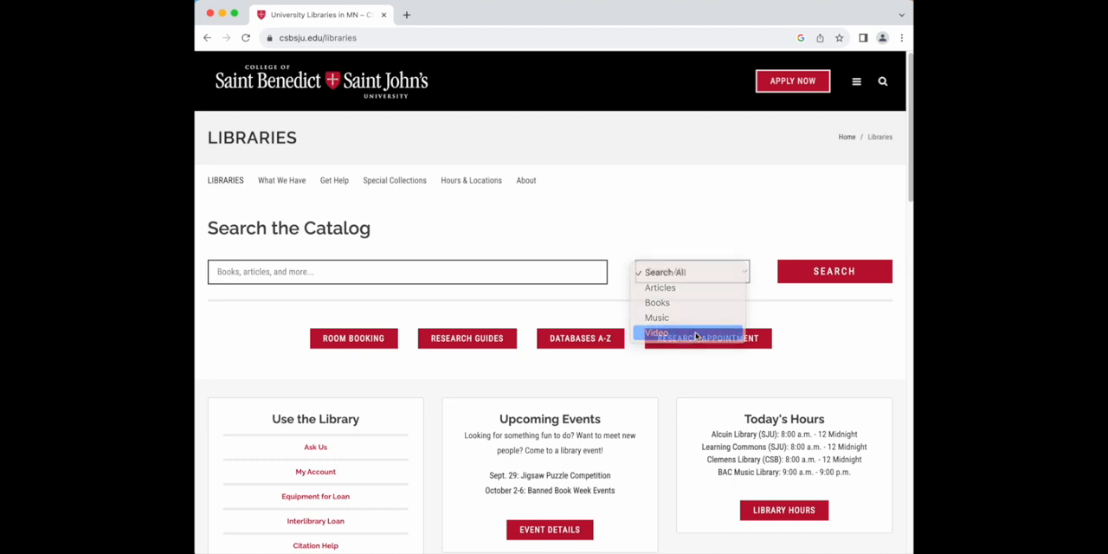
pyautogui.click(656, 332)
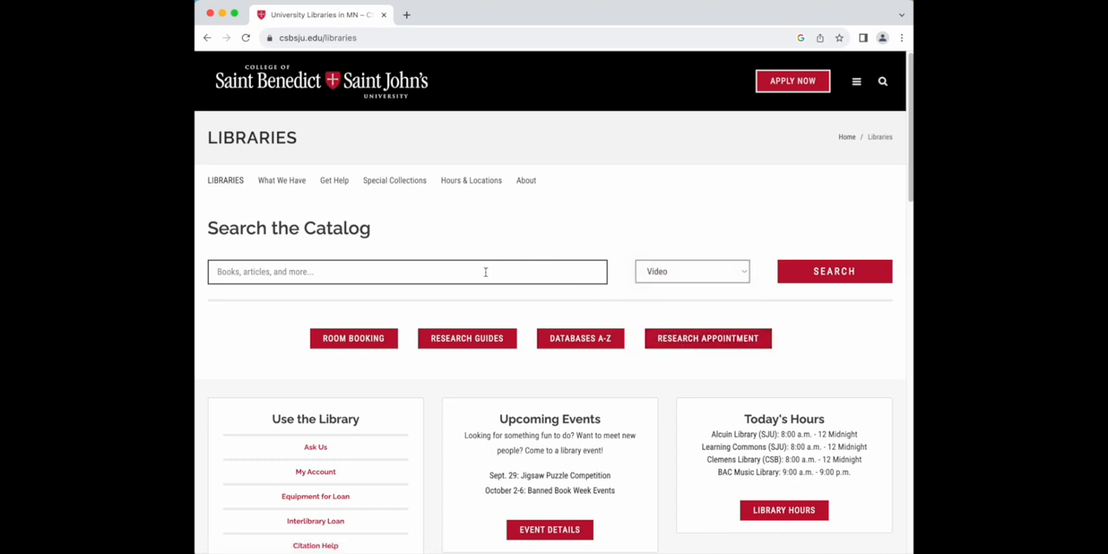
pyautogui.moveTo(441, 272)
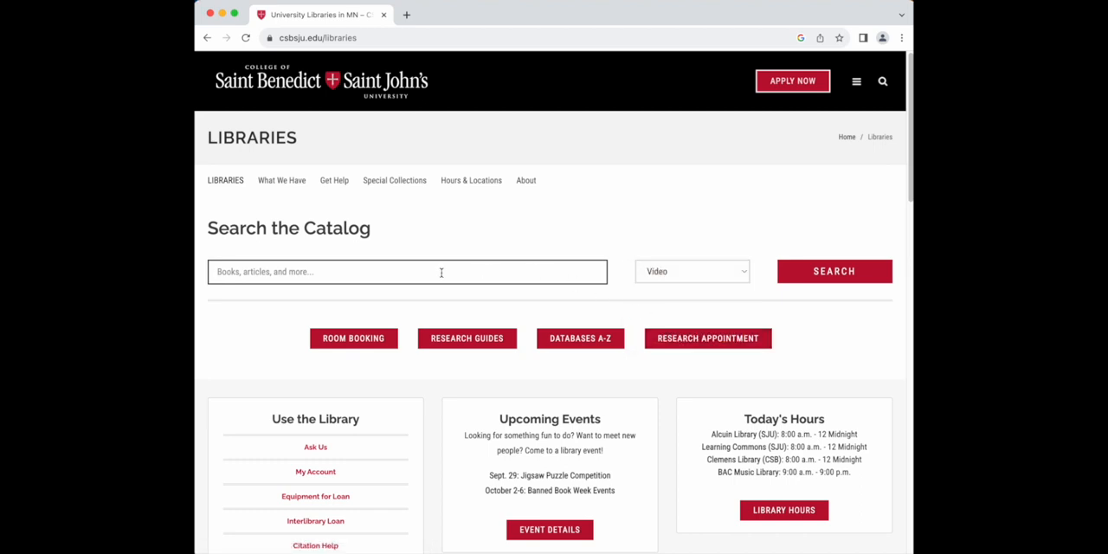
pyautogui.write('War')
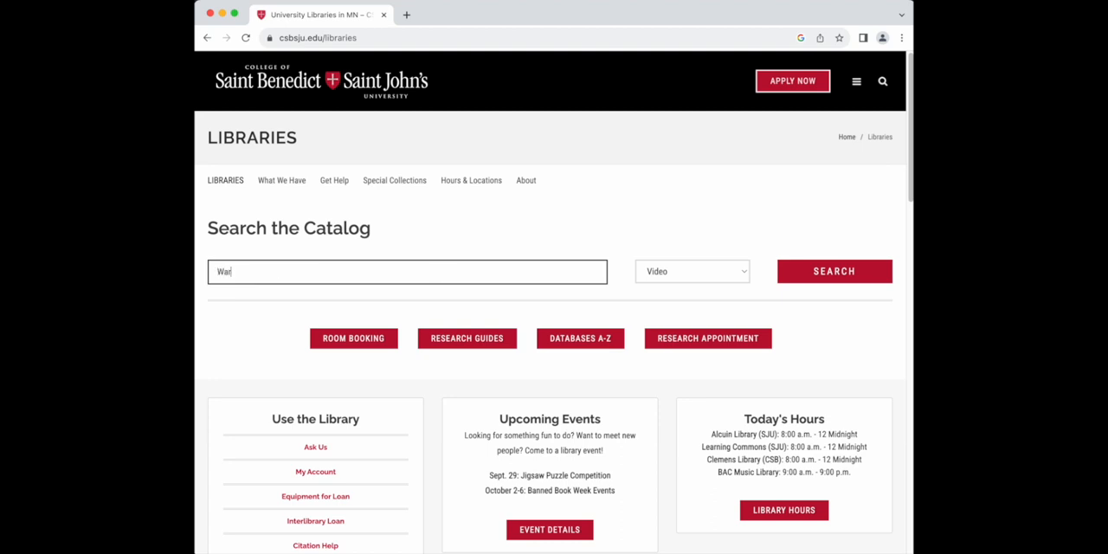
pyautogui.write('ehoused')
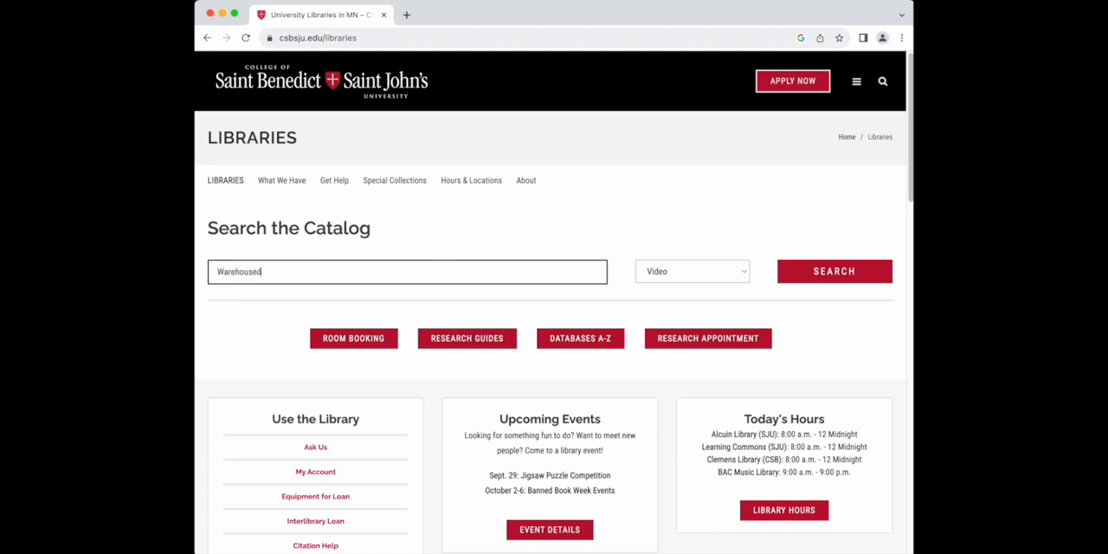
pyautogui.click(833, 271)
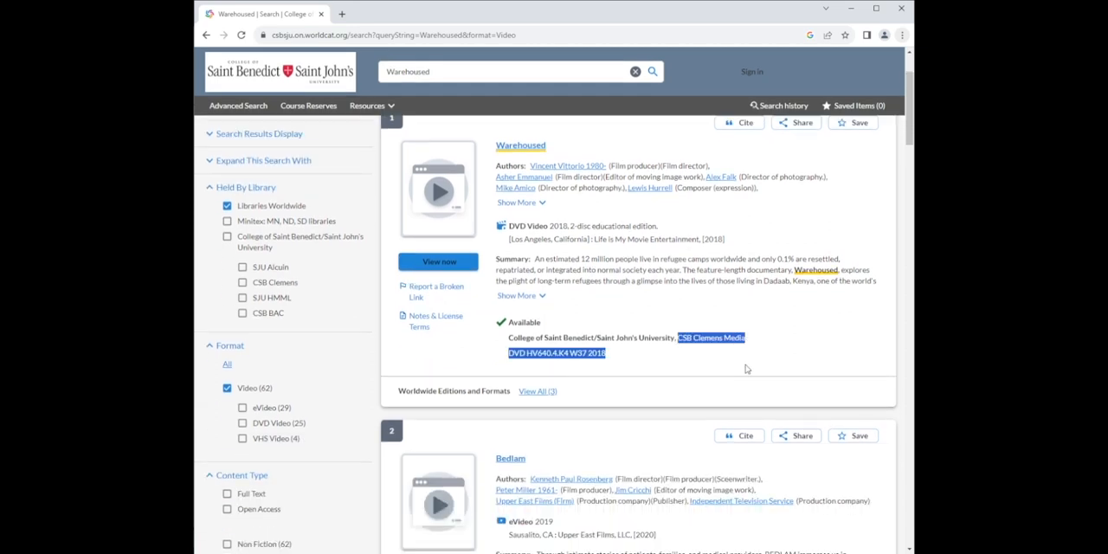
# Check the Warehoused DVD's availability and call number, then return to the Libraries page.
pyautogui.click(623, 307)
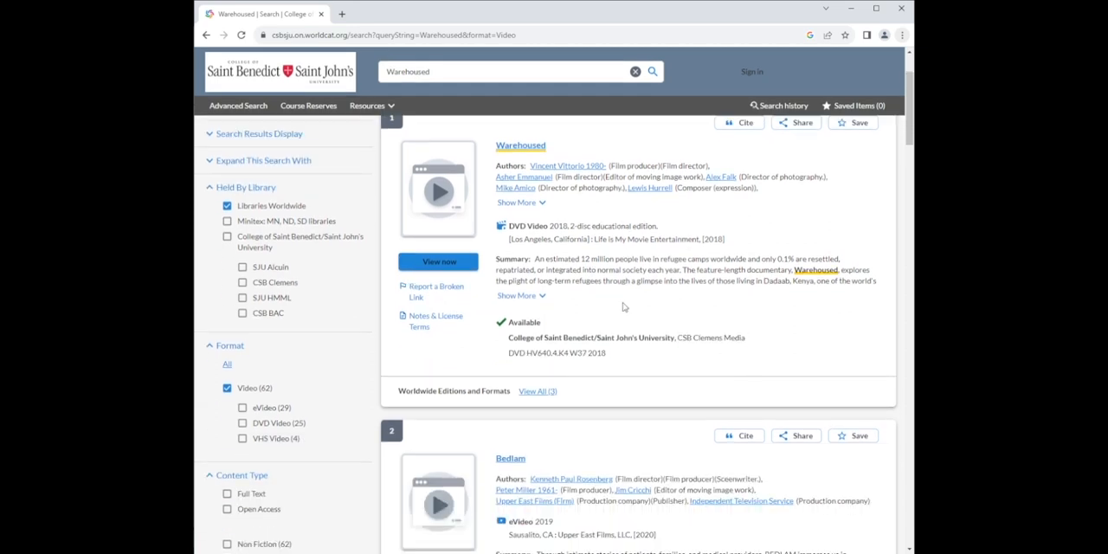
pyautogui.click(438, 261)
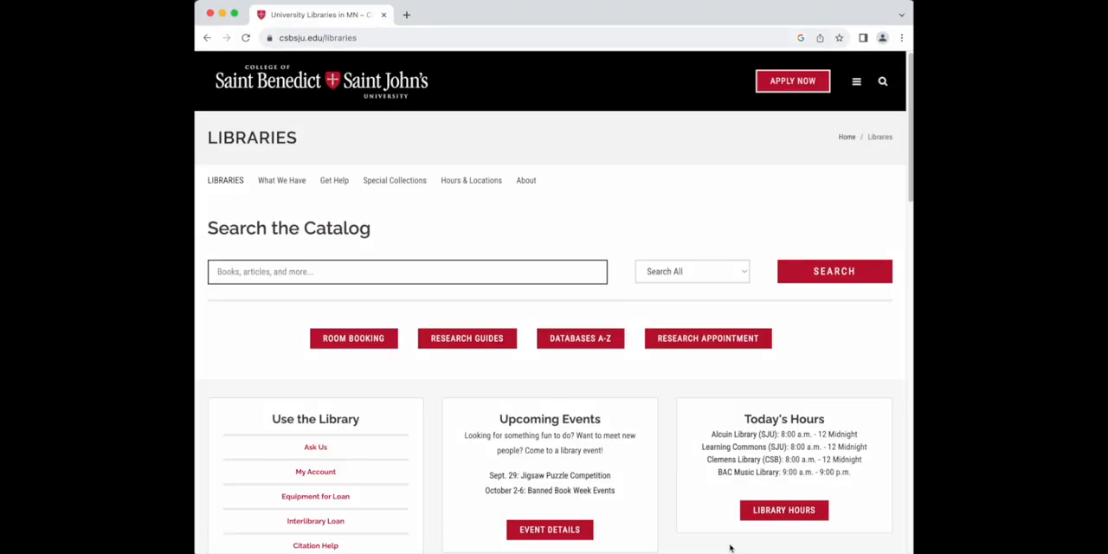
# Open Research Guides and the Streaming Video guide listing AVON, Kanopy and Films On Demand.
pyautogui.click(466, 337)
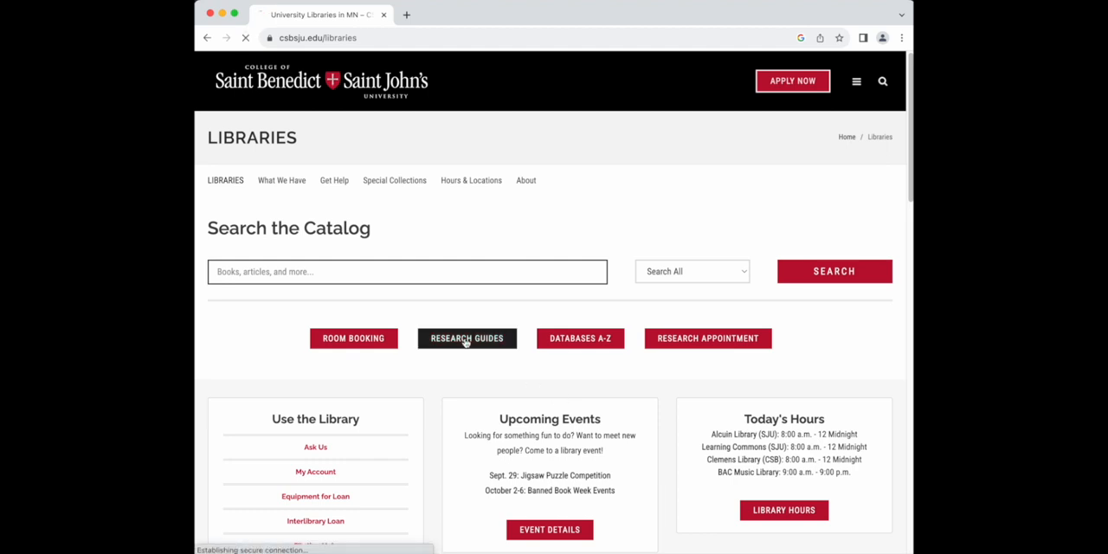
pyautogui.click(466, 338)
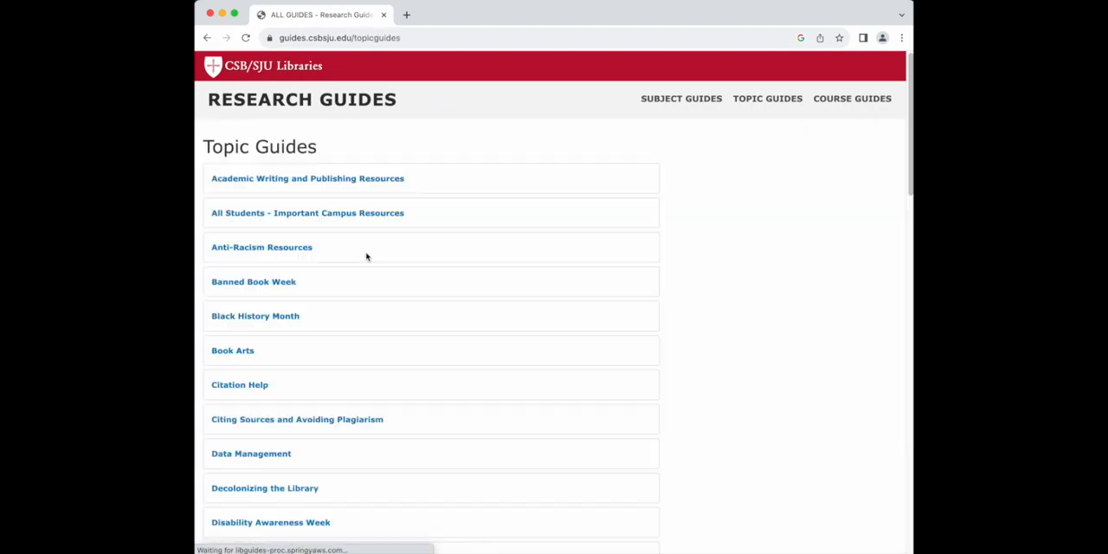
pyautogui.scroll(-3)
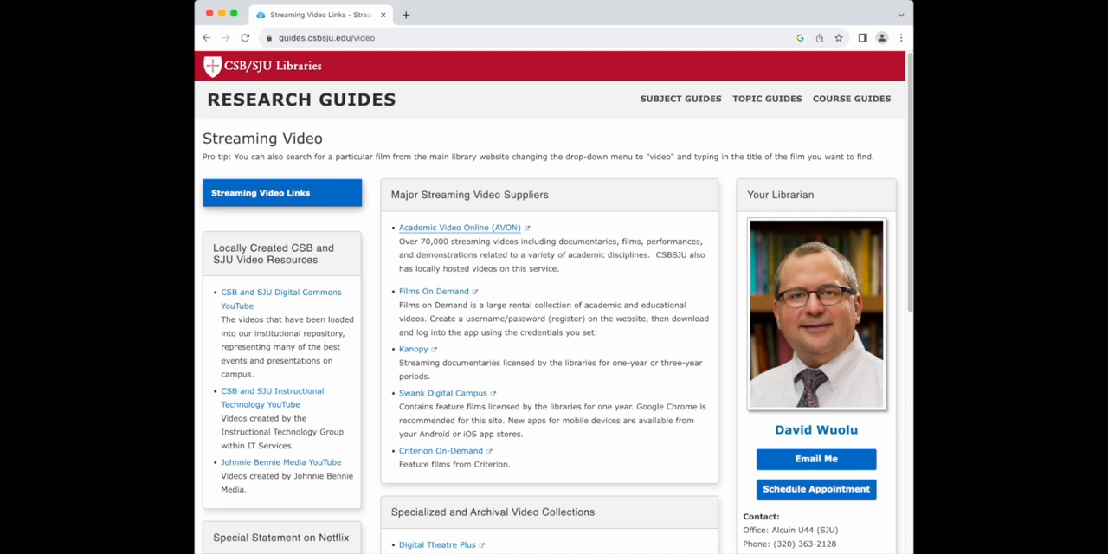
pyautogui.moveTo(724, 527)
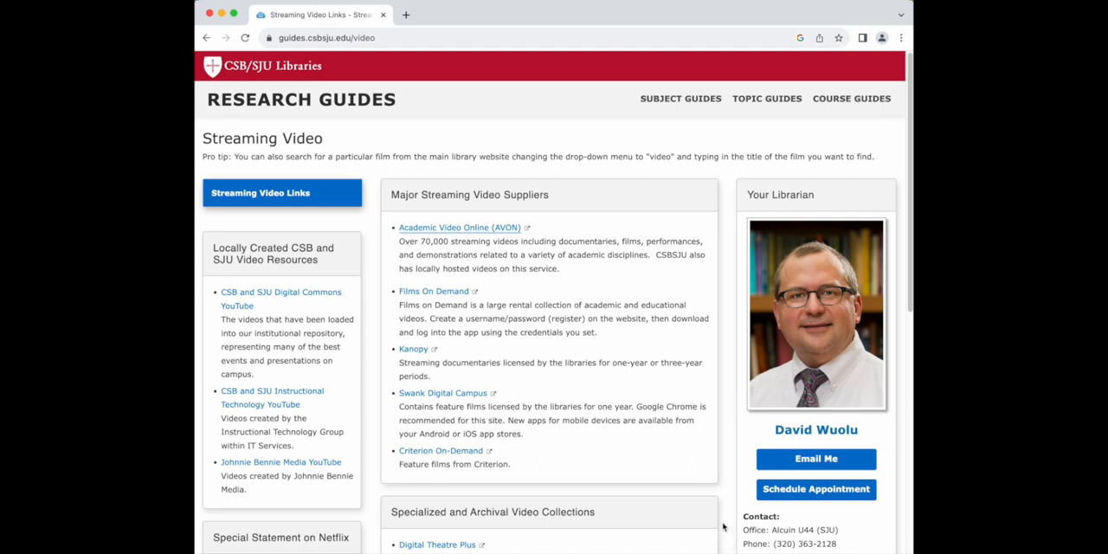
pyautogui.moveTo(494, 235)
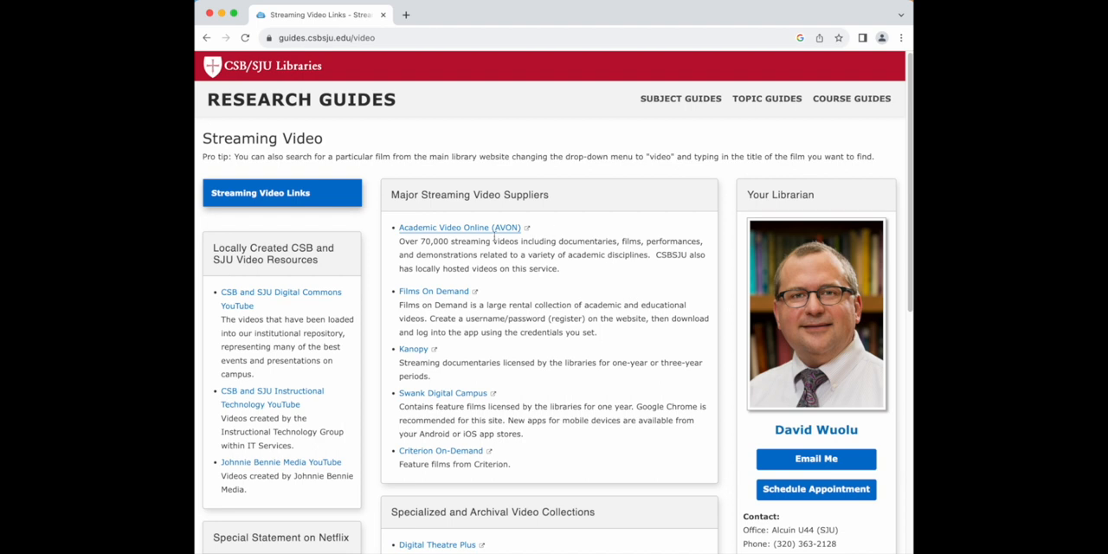
pyautogui.moveTo(461, 291)
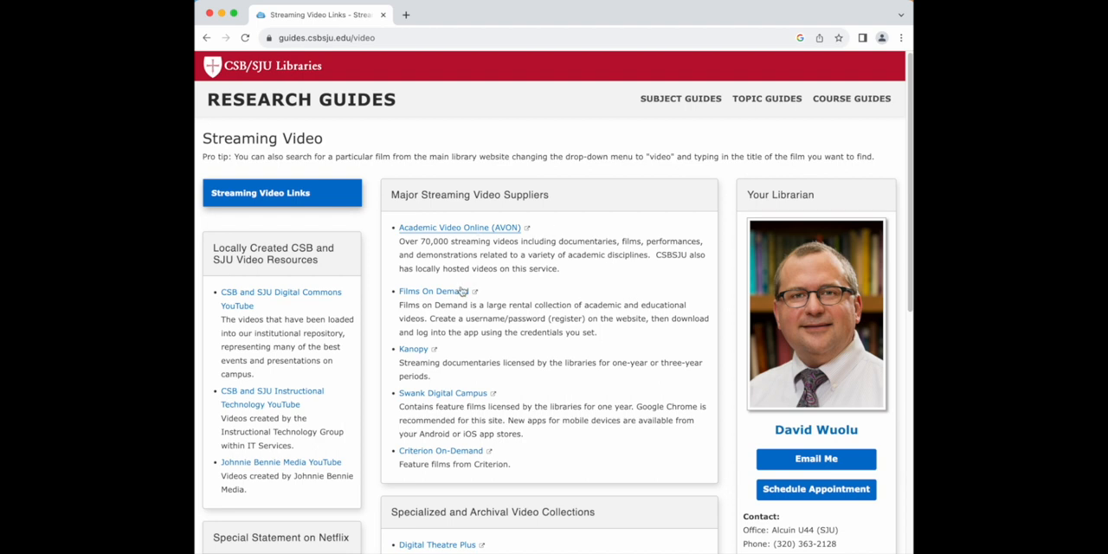
pyautogui.moveTo(433, 290)
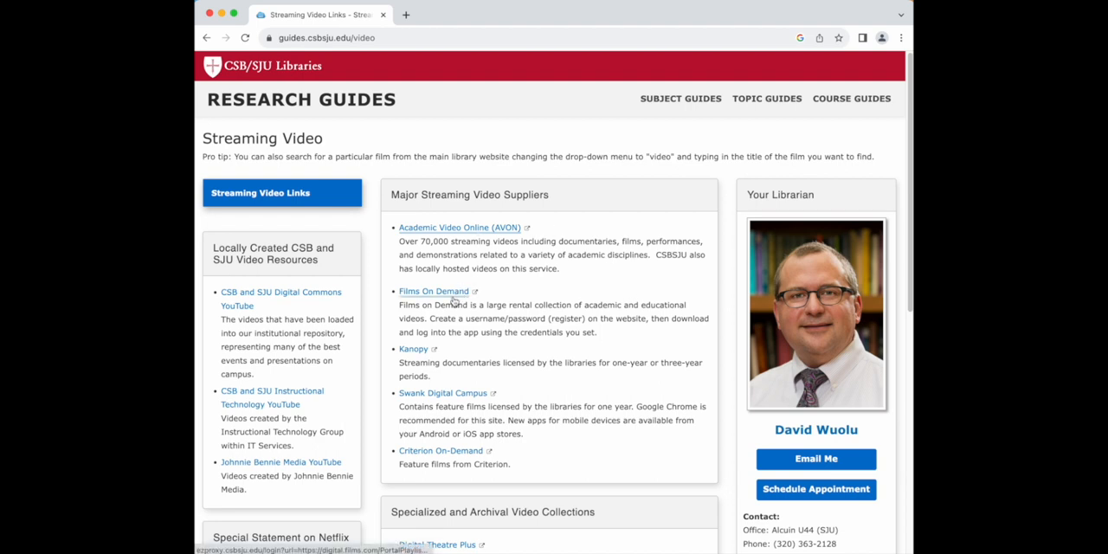
pyautogui.moveTo(413, 349)
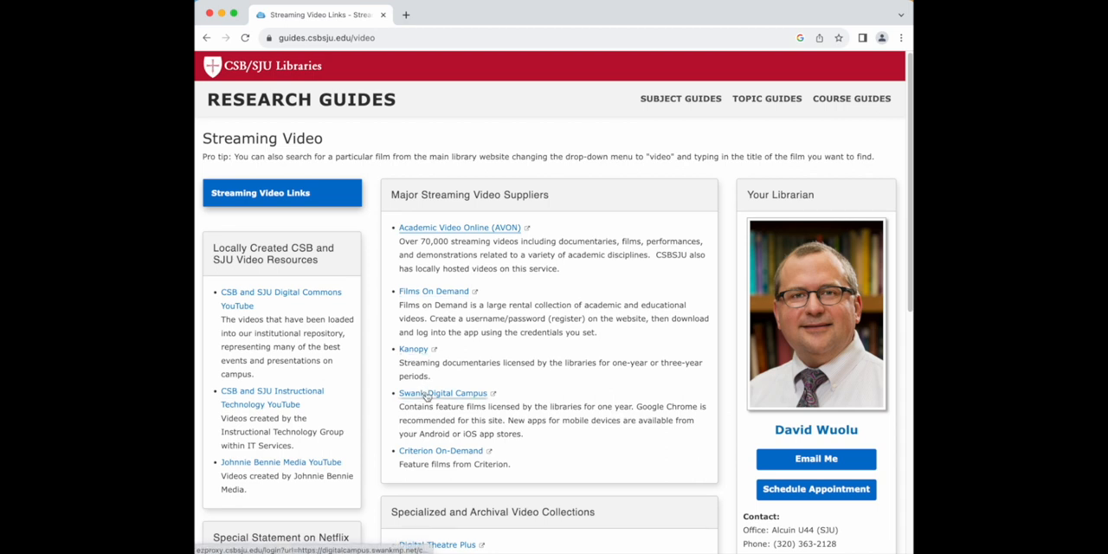
pyautogui.moveTo(437, 227)
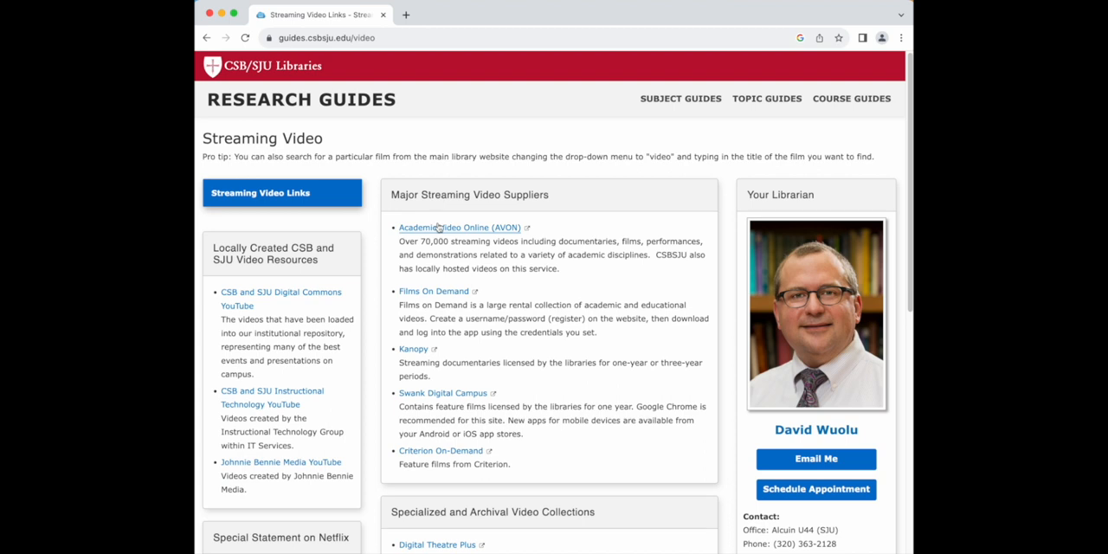
# Open Academic Video Online (AVON) from the Major Streaming Video Suppliers list.
pyautogui.click(443, 226)
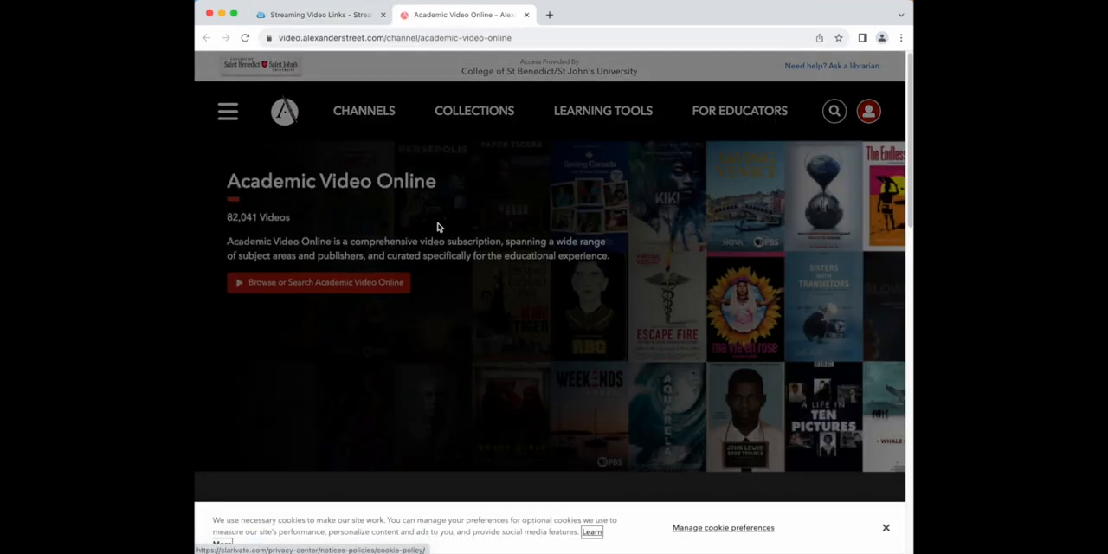
# Dismiss the cookie banner and browse the Anthropology subject's 6,865 videos.
pyautogui.click(885, 527)
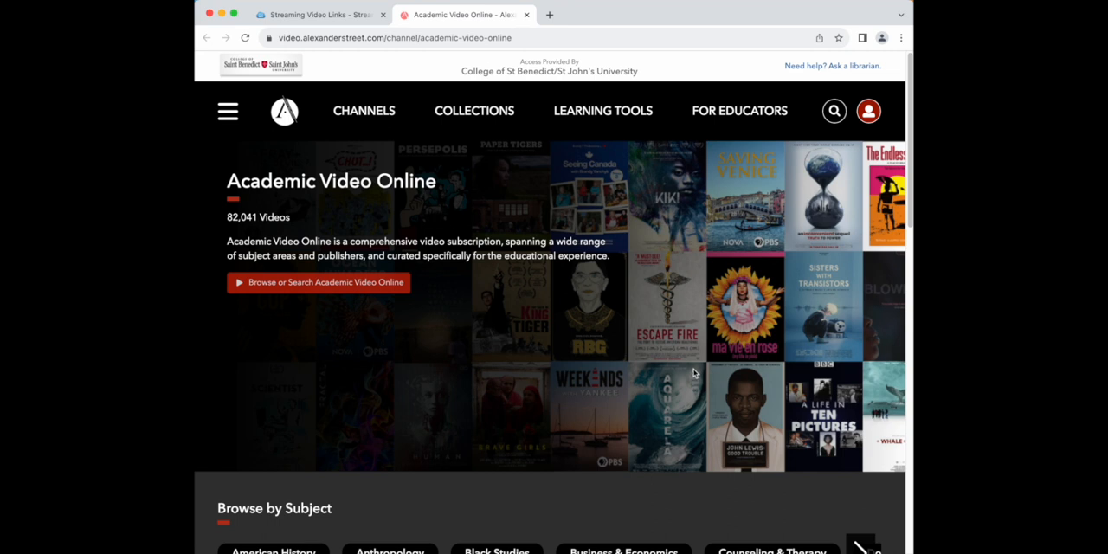
pyautogui.click(833, 110)
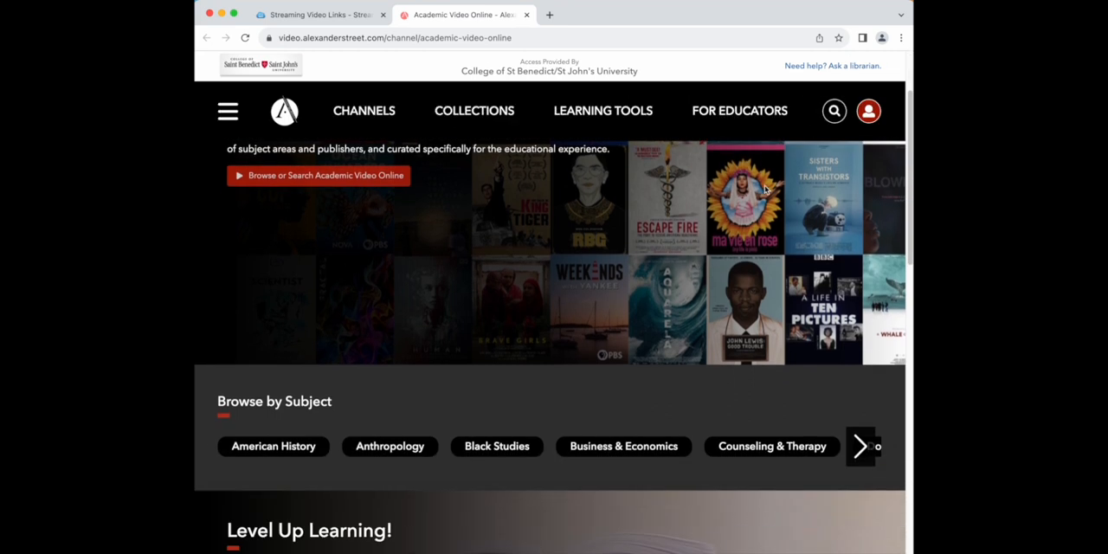
pyautogui.scroll(-3)
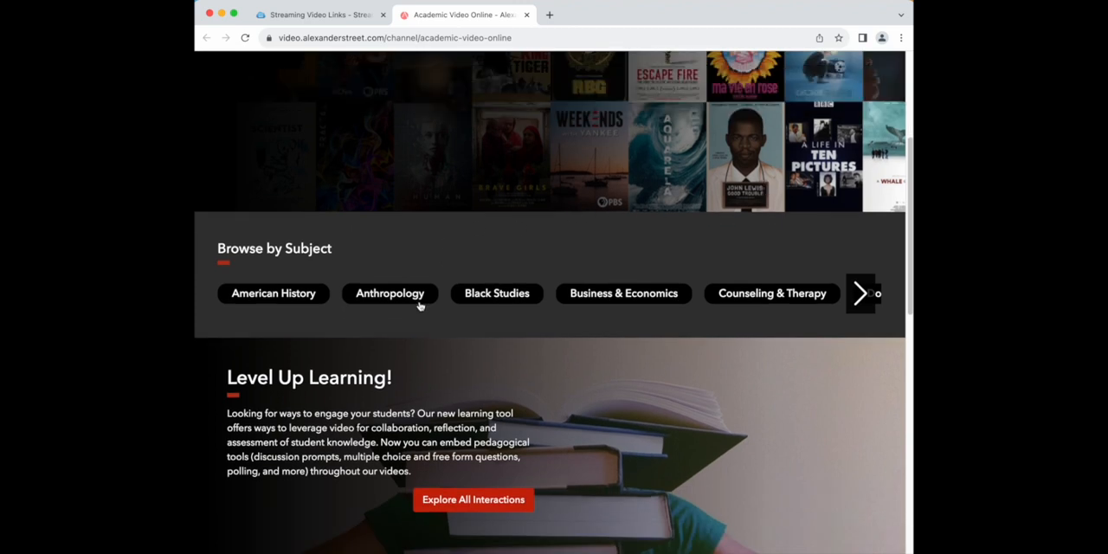
pyautogui.click(389, 292)
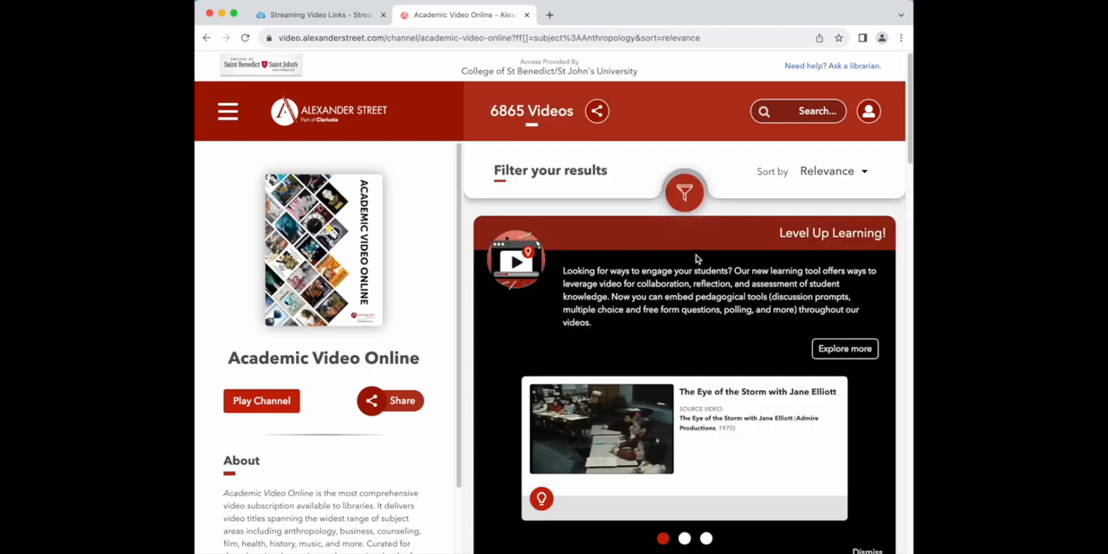
# Open The Split Horn: Life of a Hmong Shaman in America from the Anthropology results.
pyautogui.scroll(-3)
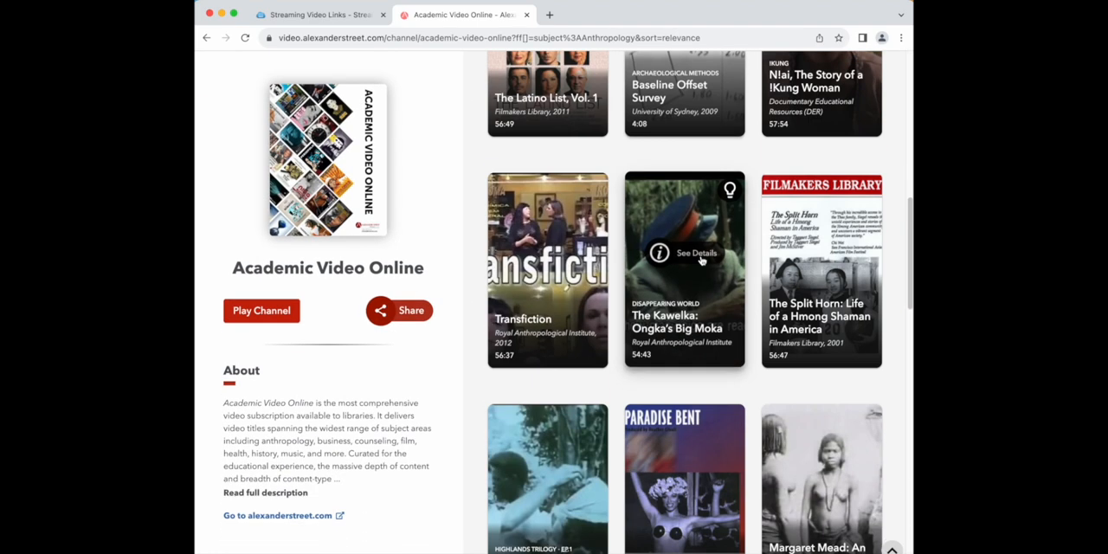
pyautogui.moveTo(693, 301)
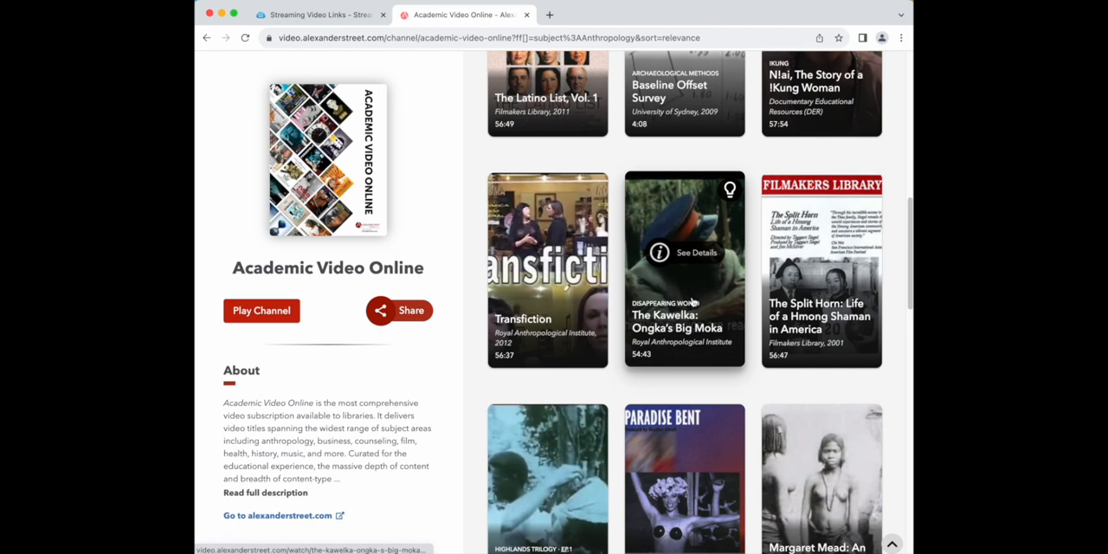
pyautogui.click(821, 273)
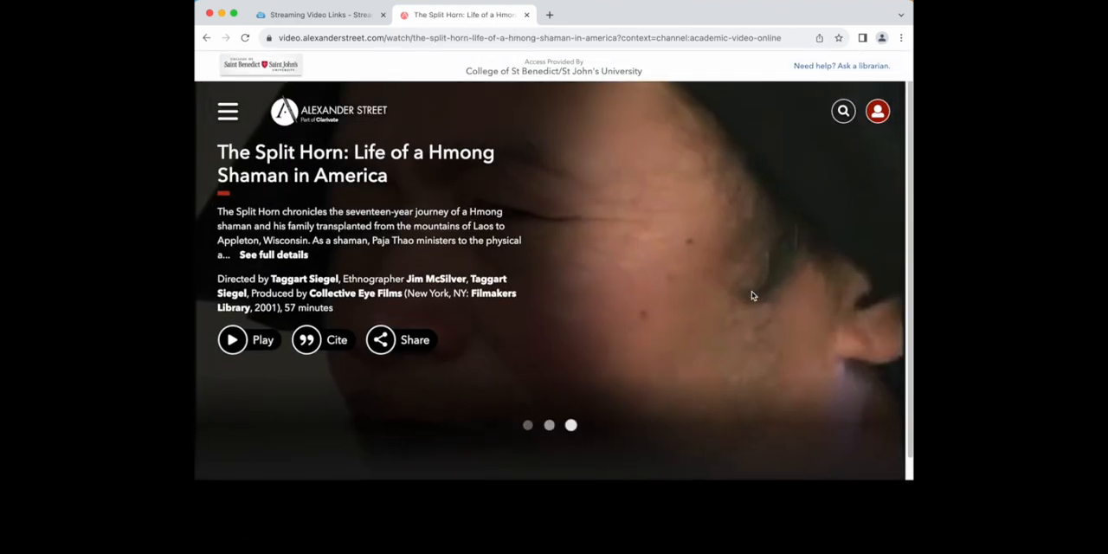
# Use the site menu's Channels > My Institution's Content to list the college's 96 videos.
pyautogui.scroll(-3)
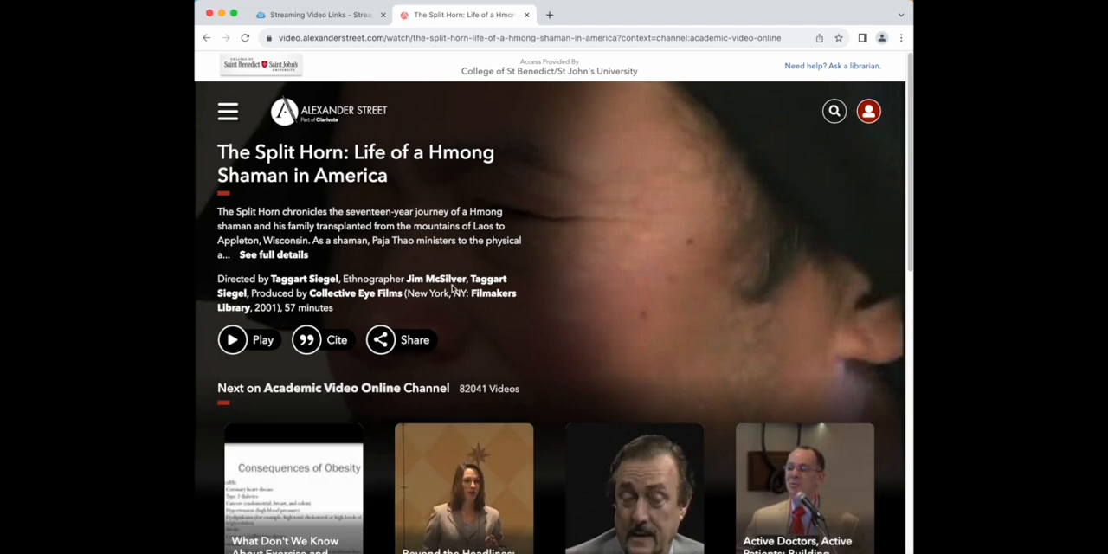
pyautogui.moveTo(436, 278)
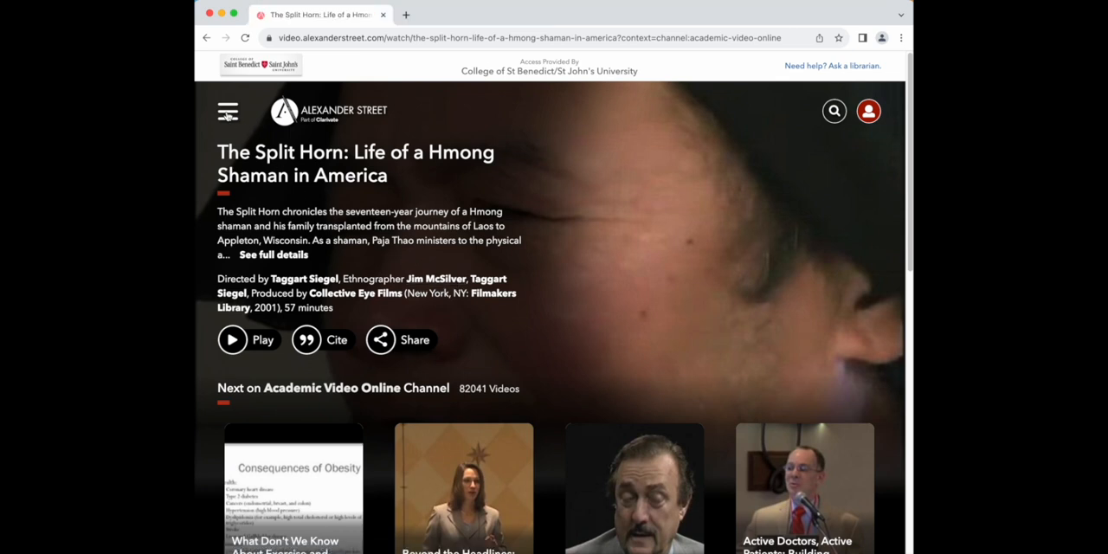
pyautogui.click(228, 111)
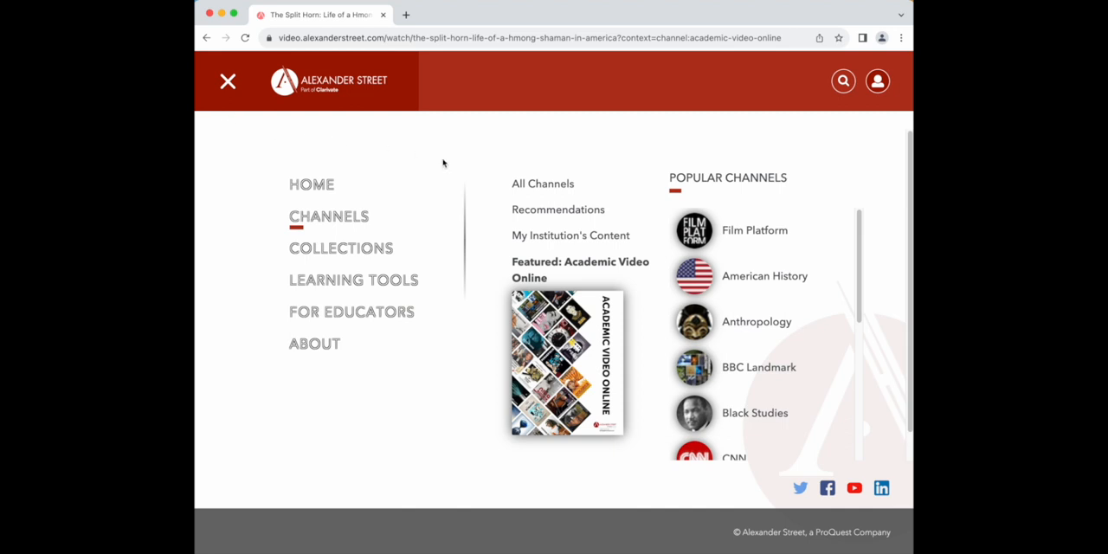
pyautogui.moveTo(570, 234)
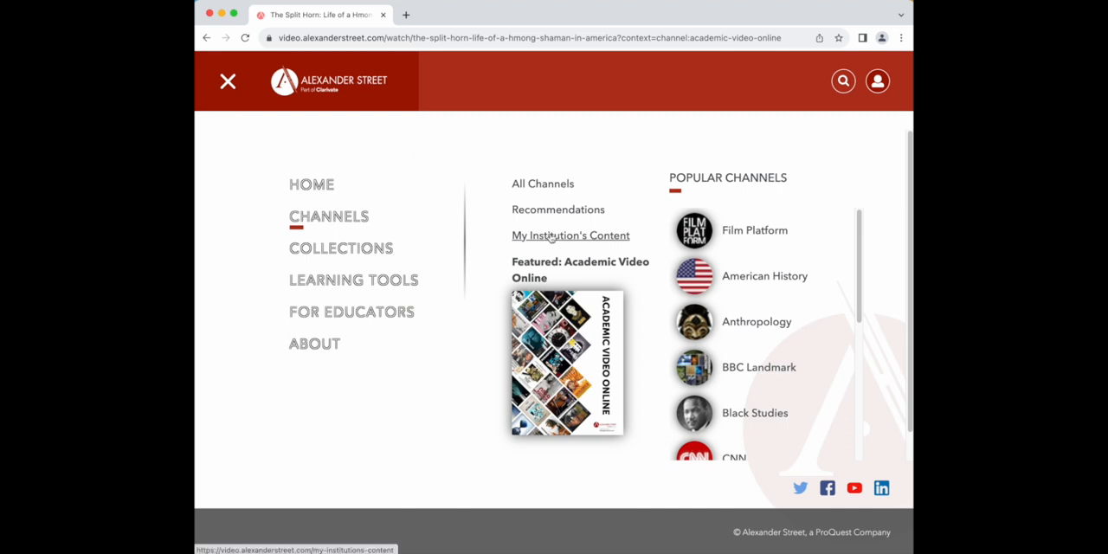
pyautogui.click(570, 234)
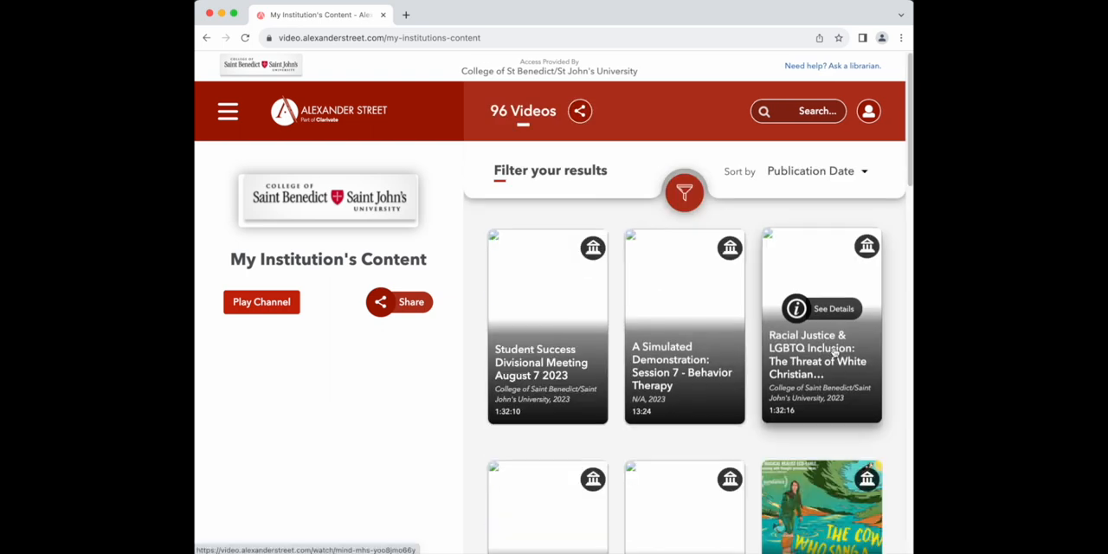
# Scroll through the My Institution's Content video grid.
pyautogui.scroll(-3)
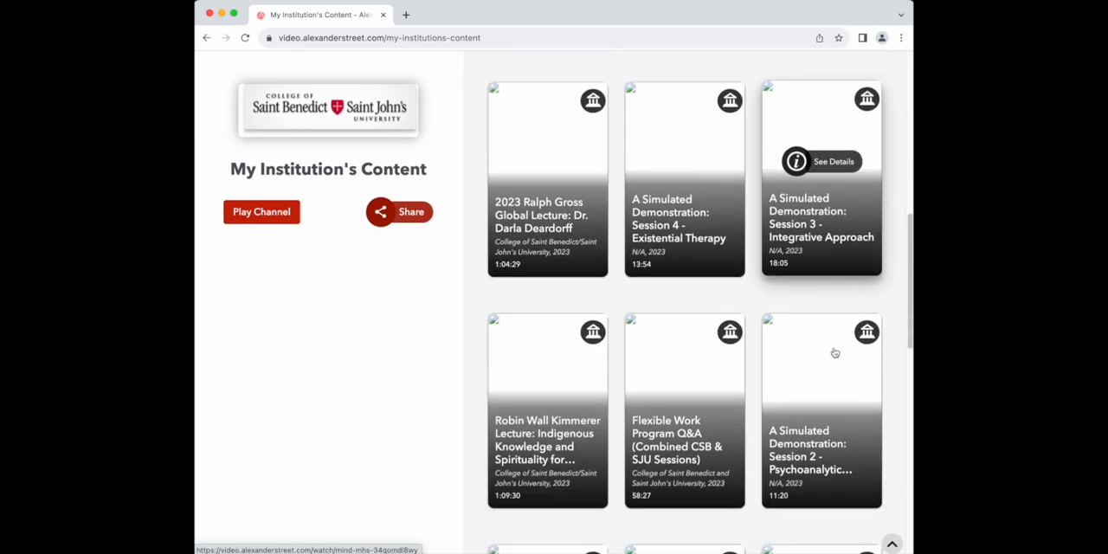
pyautogui.scroll(-3)
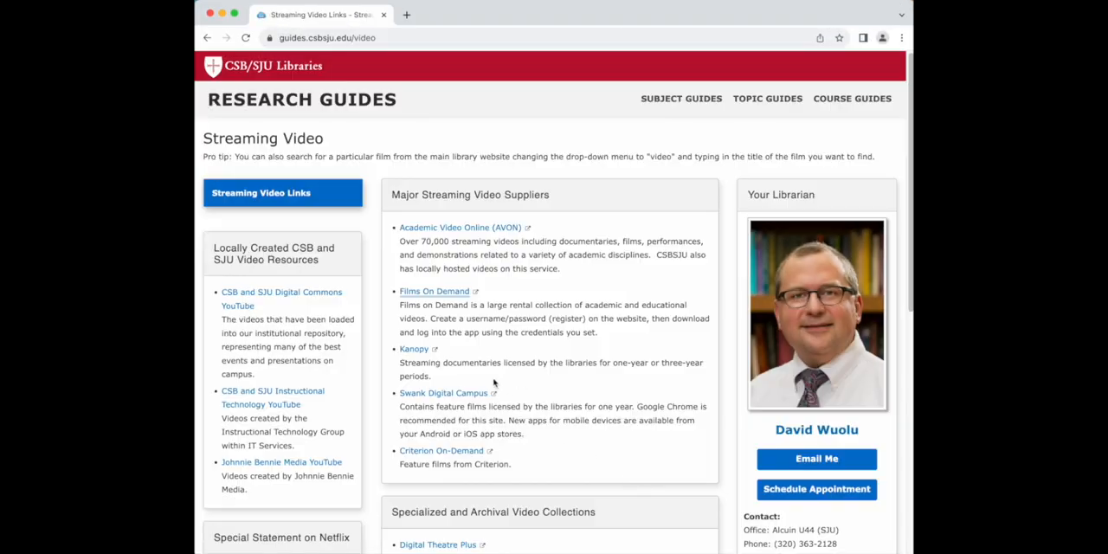
# Search Films On Demand for 'ghost dance' and scroll the 537 results.
pyautogui.click(434, 291)
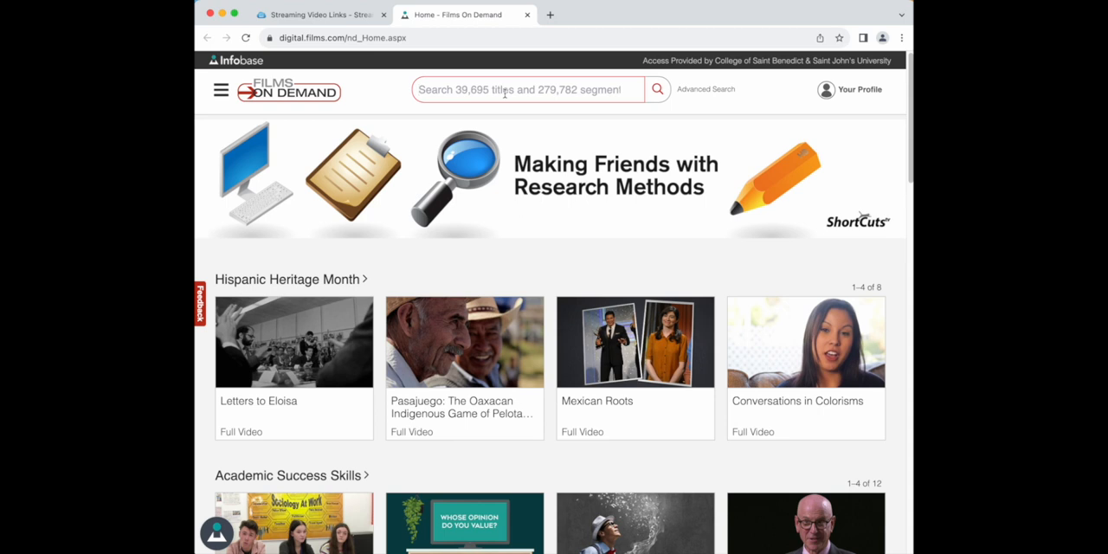
pyautogui.write('ghost dance')
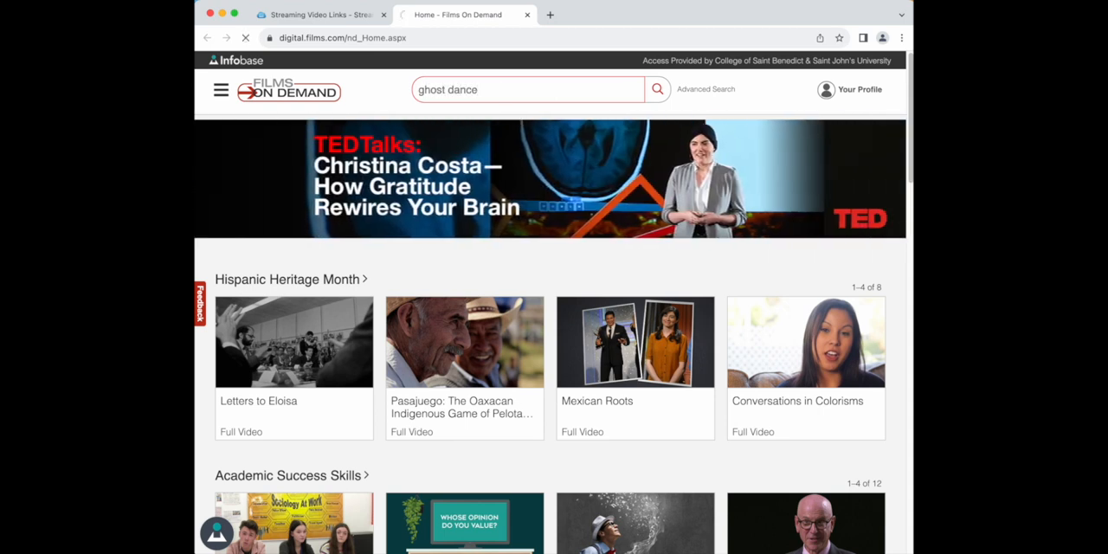
pyautogui.click(657, 89)
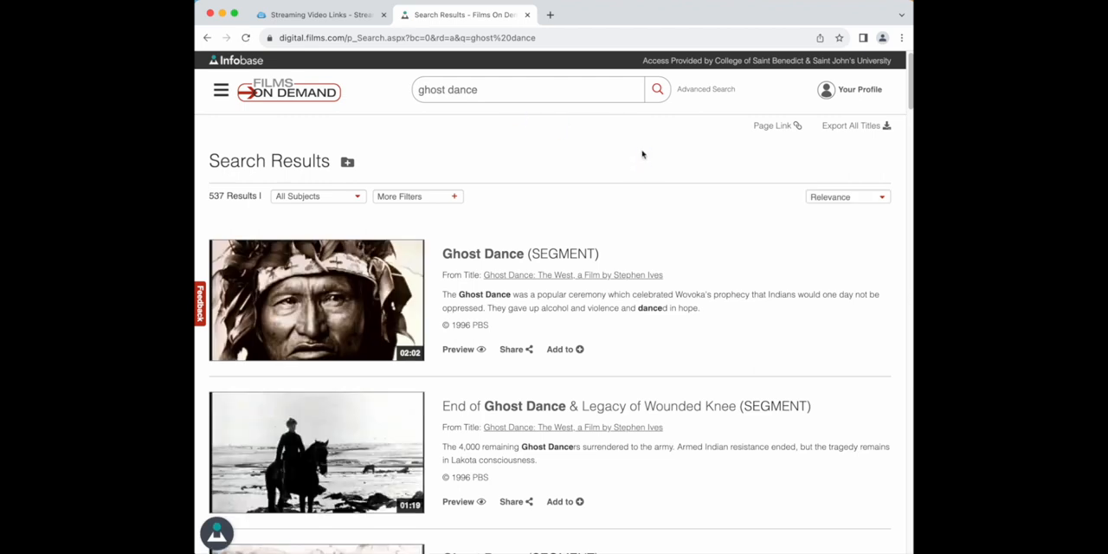
pyautogui.scroll(-3)
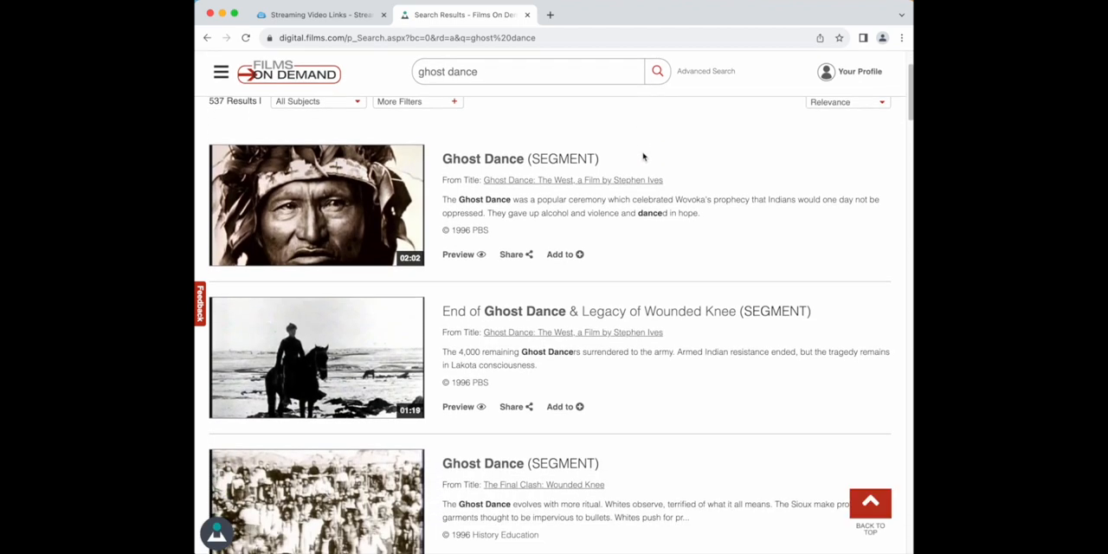
pyautogui.scroll(-3)
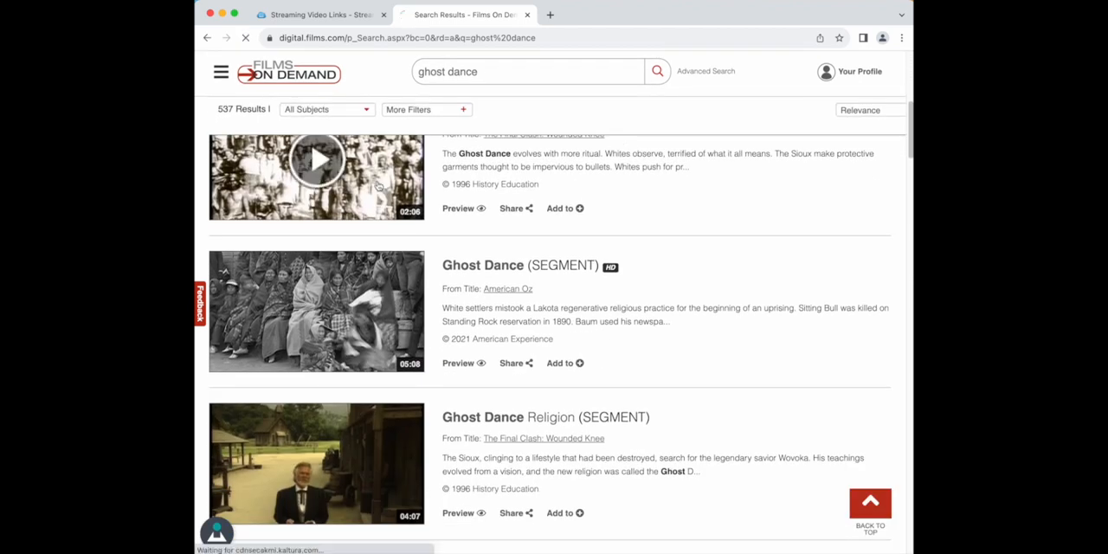
# Open Kanopy from the streaming video guide and search for 'ancient Greece'.
pyautogui.click(319, 14)
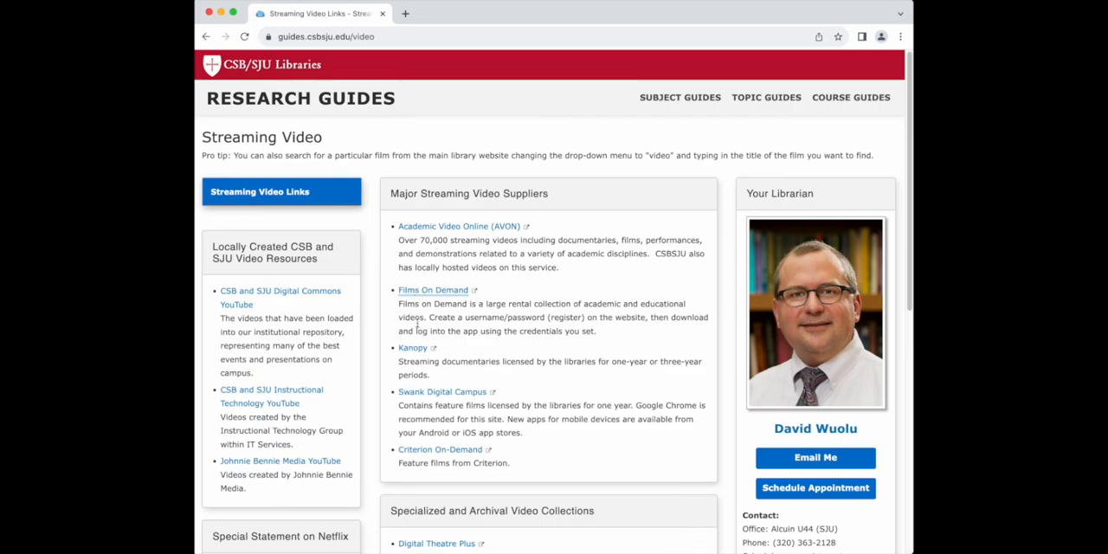
pyautogui.click(412, 347)
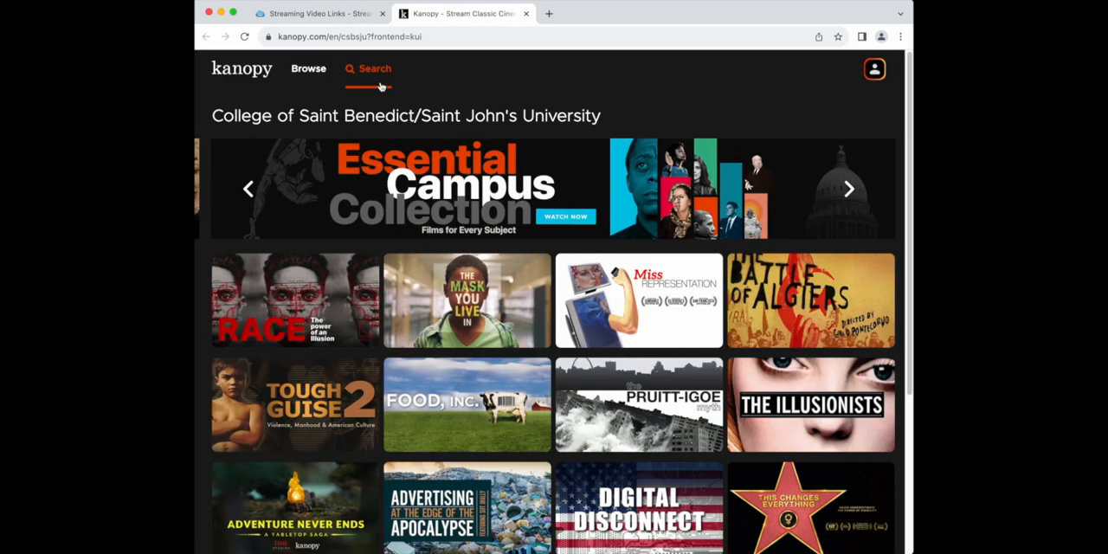
pyautogui.click(308, 69)
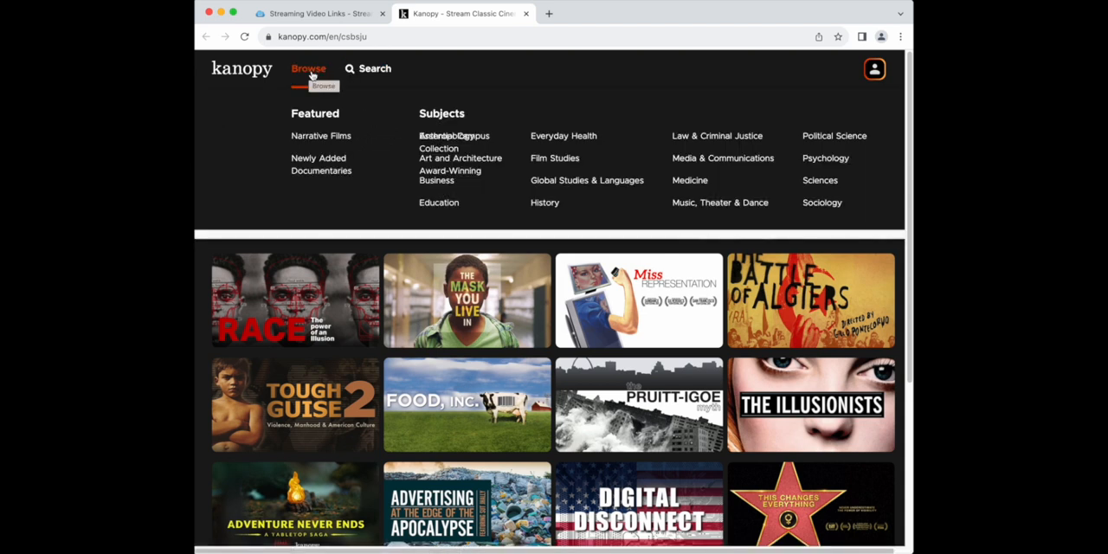
pyautogui.click(374, 68)
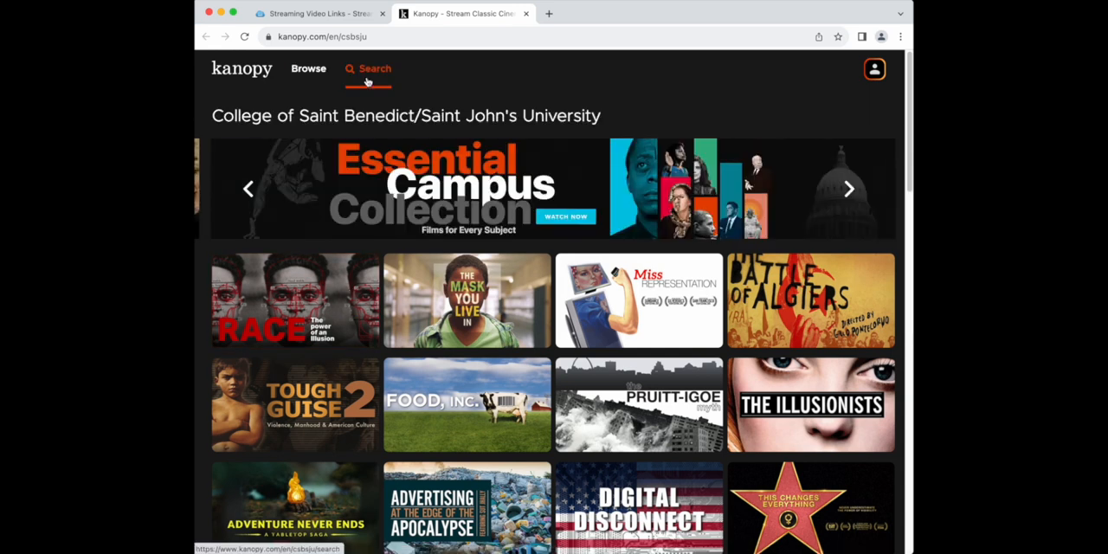
pyautogui.click(374, 69)
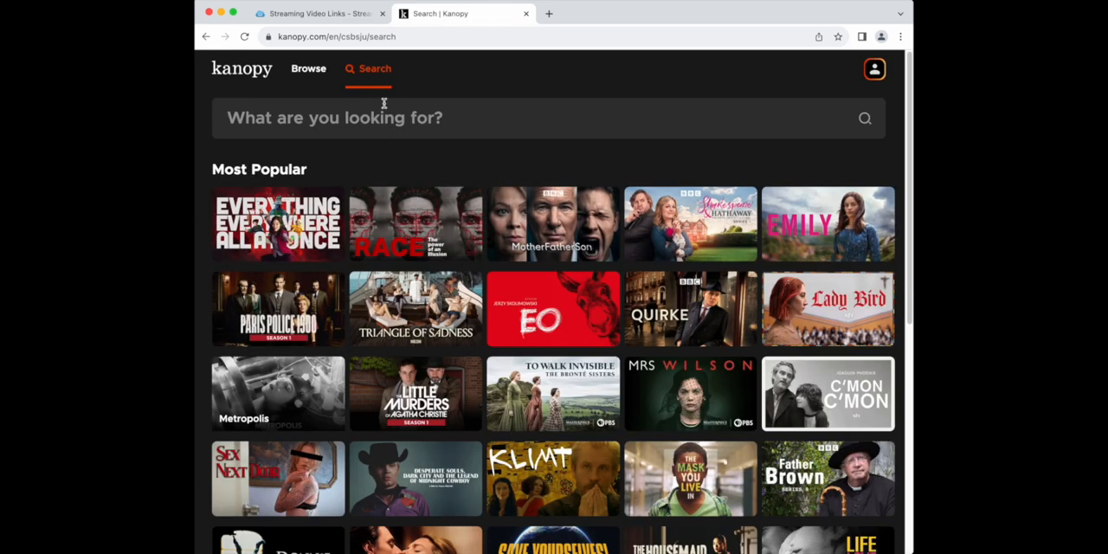
pyautogui.write('ancient')
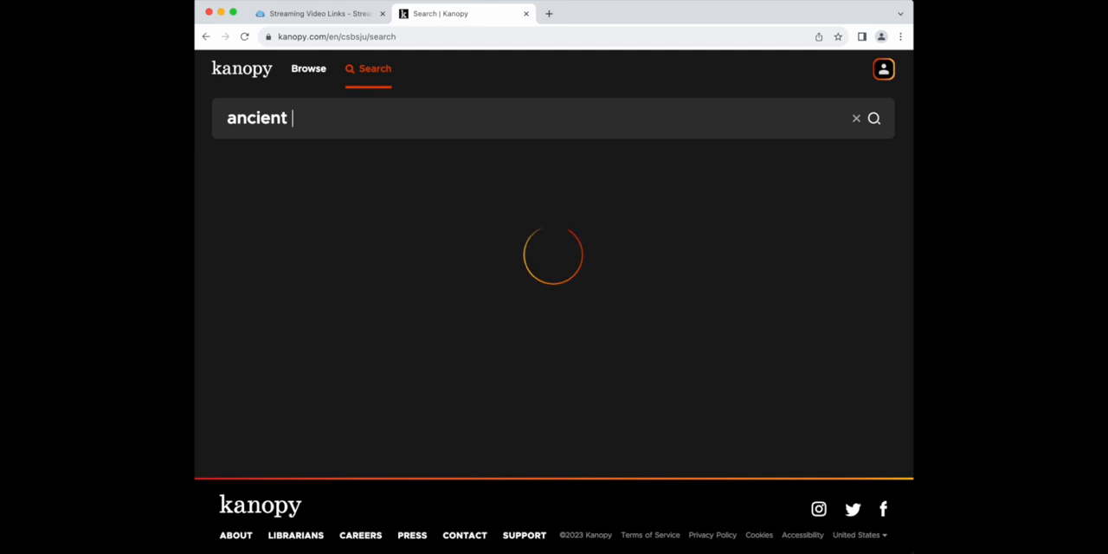
pyautogui.write('Greece')
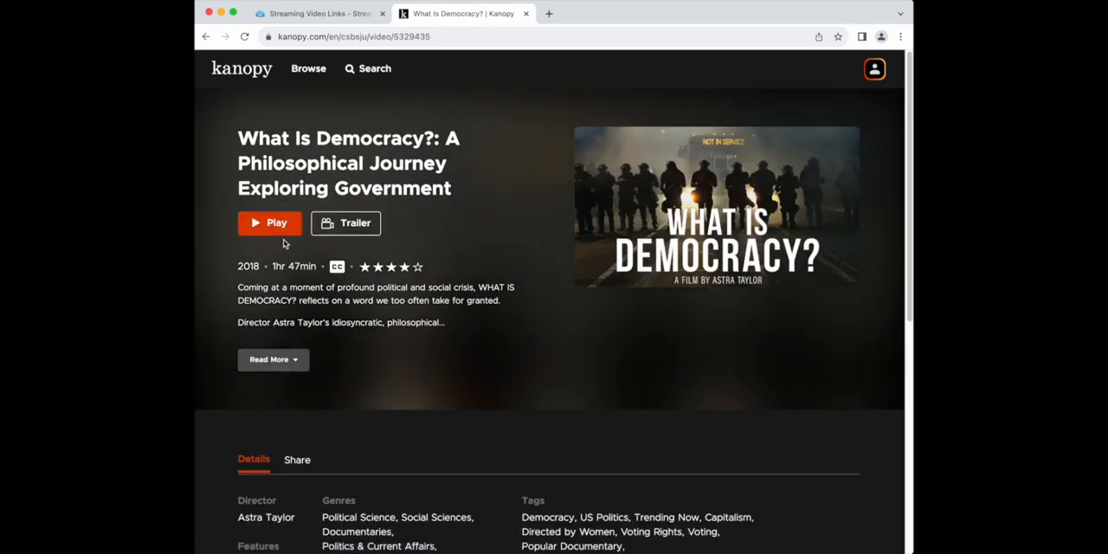
# Return to the Streaming Video Links guide and launch Swank Digital Campus.
pyautogui.click(316, 13)
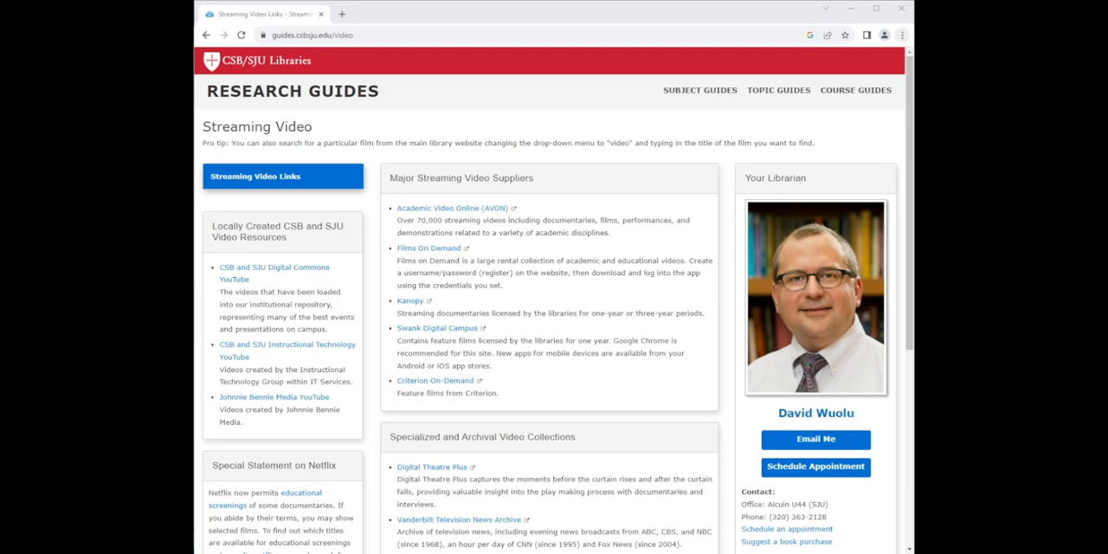
pyautogui.moveTo(422, 336)
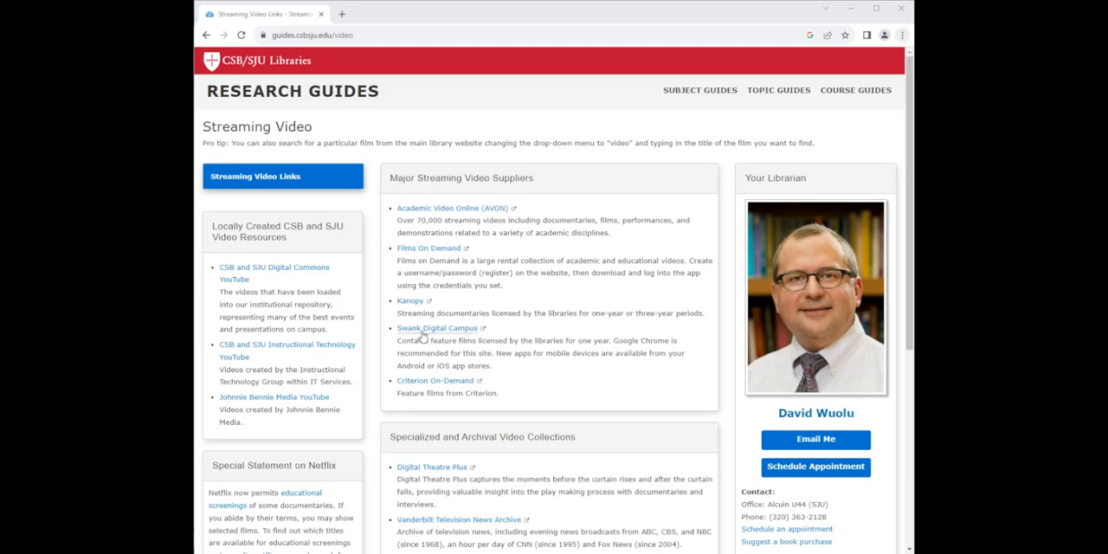
pyautogui.click(436, 327)
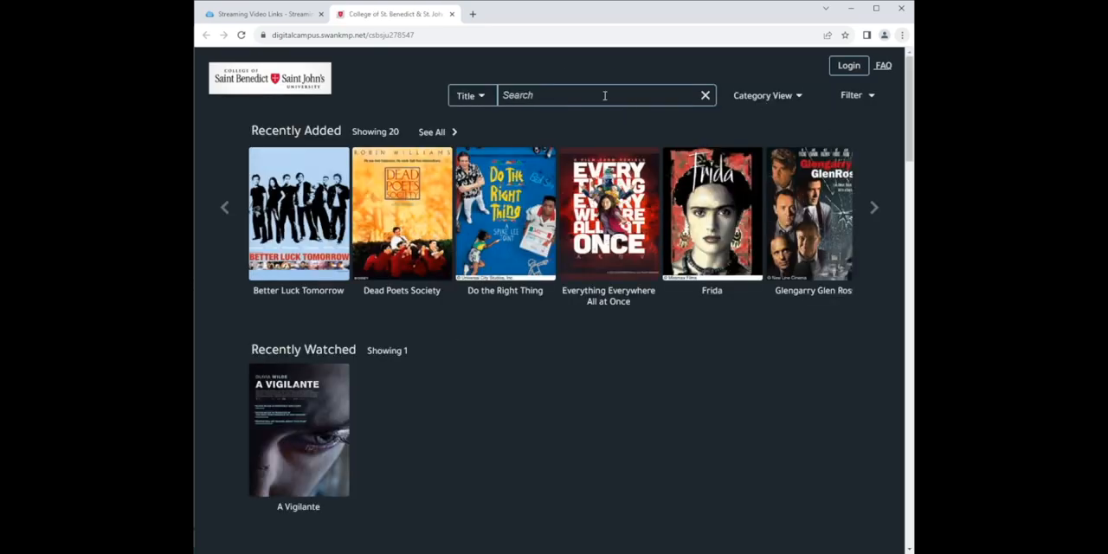
pyautogui.moveTo(744, 111)
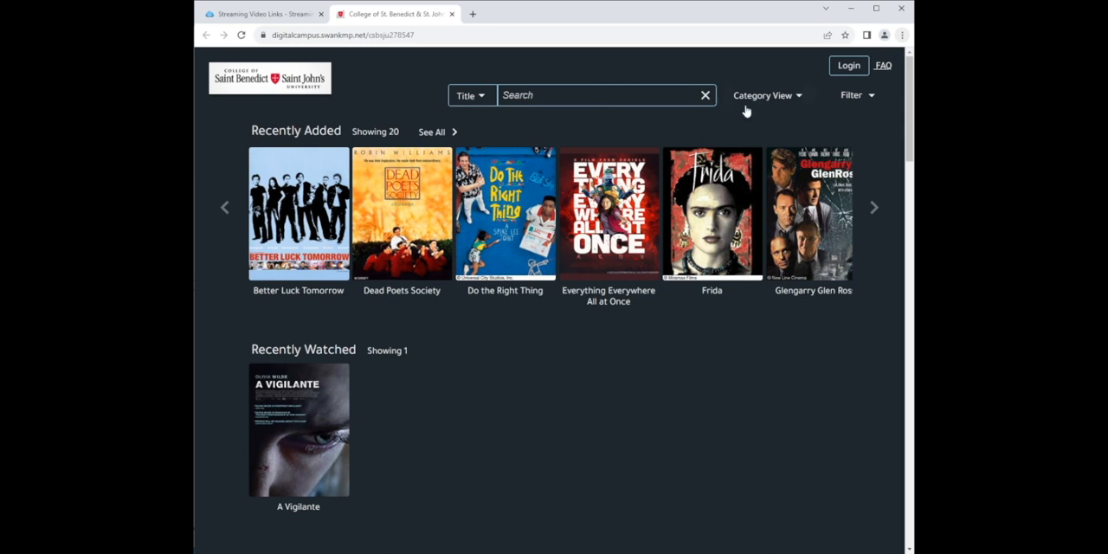
# Filter Swank films to the Comedy category and view Everything Everywhere All at Once details.
pyautogui.click(856, 96)
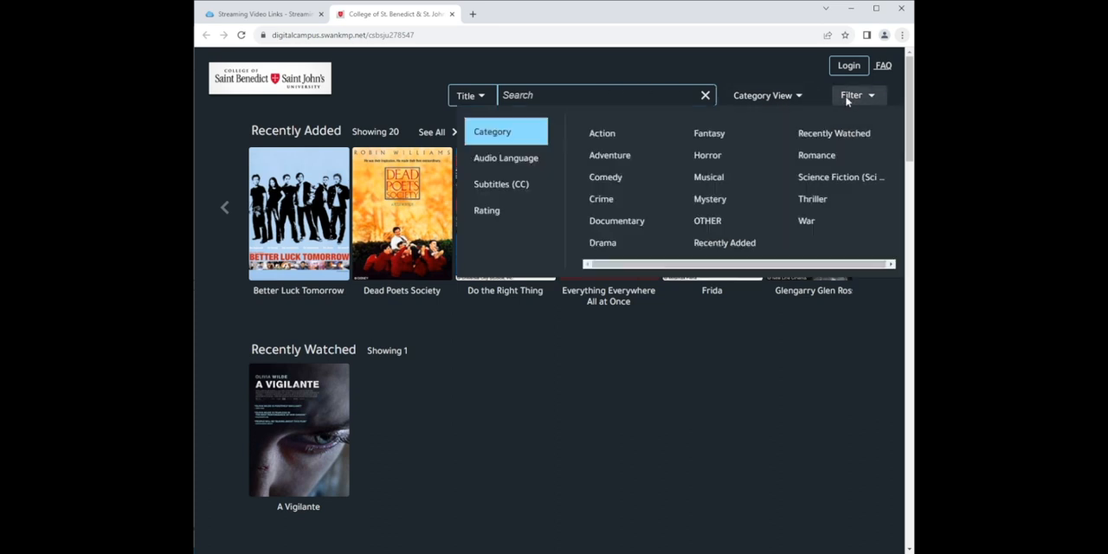
pyautogui.moveTo(637, 158)
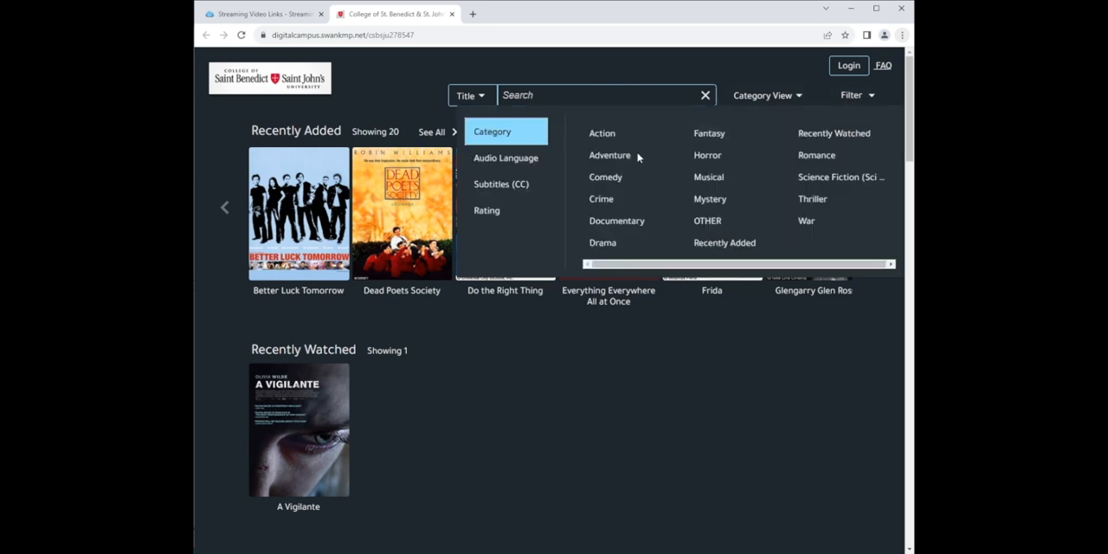
pyautogui.moveTo(606, 176)
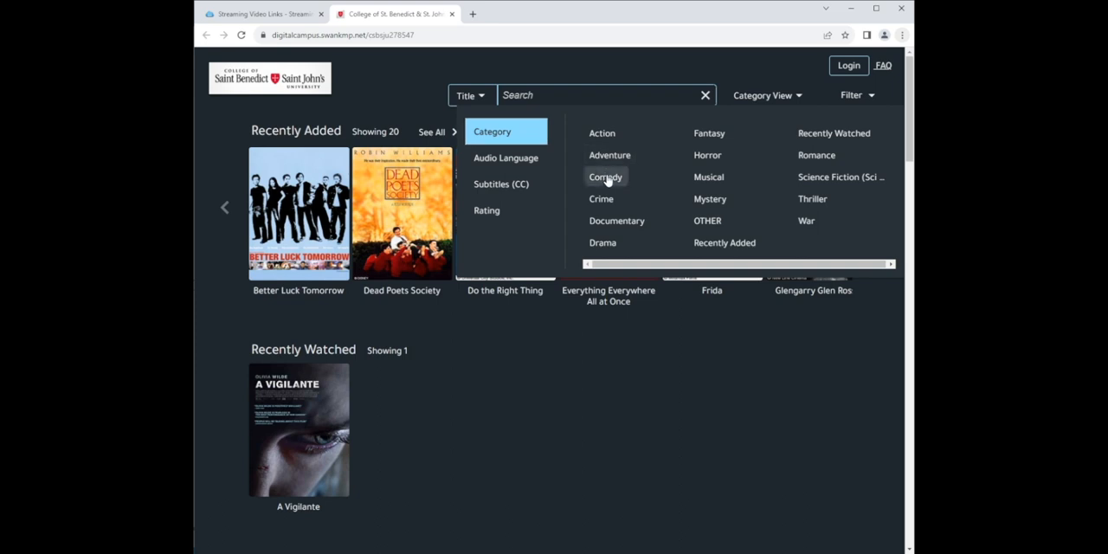
pyautogui.click(605, 176)
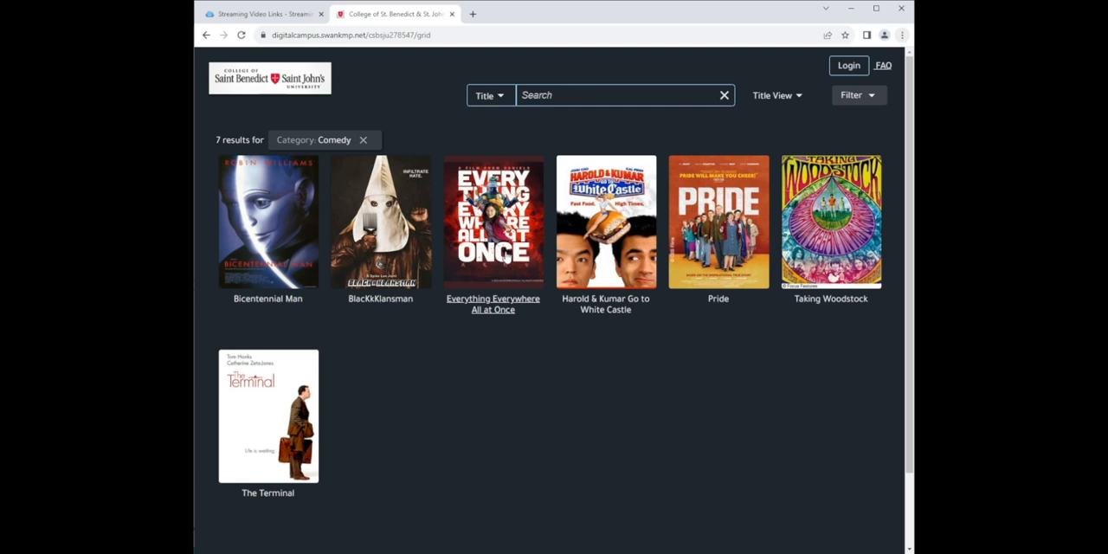
pyautogui.click(493, 221)
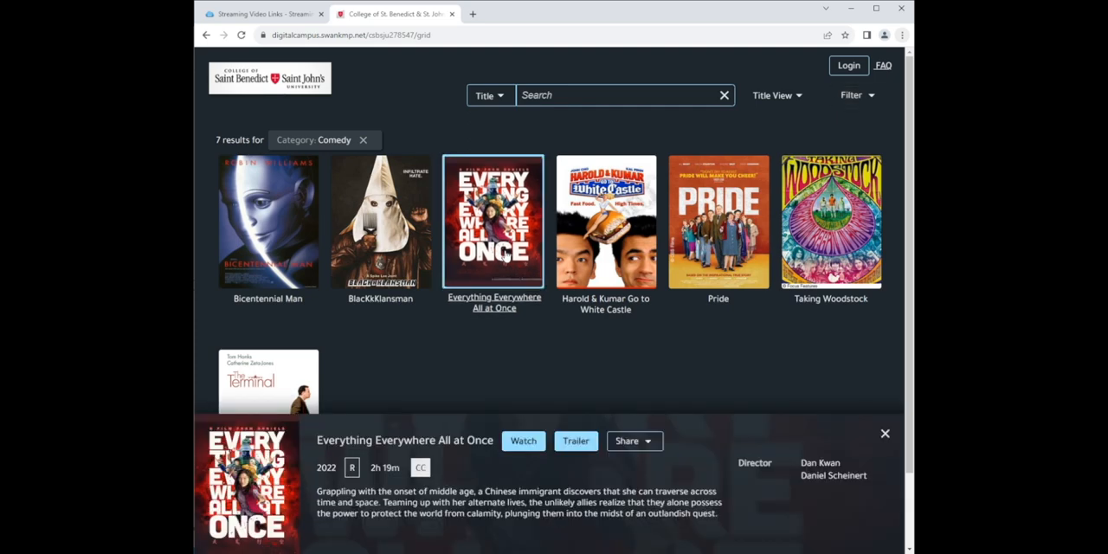